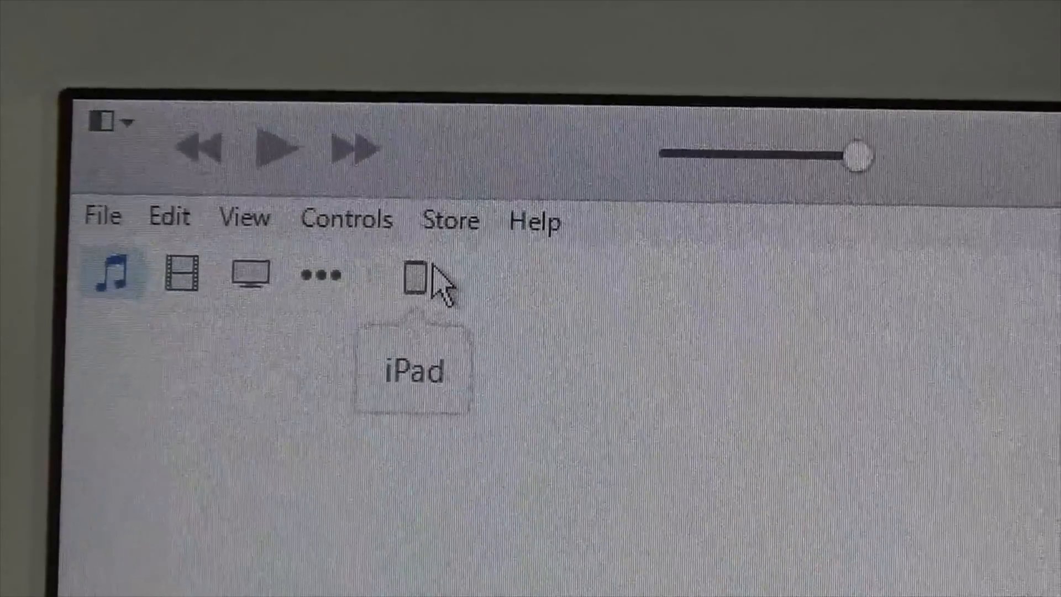
Open the connected iPad's Summary page showing 16GB capacity and a 33% charging battery
click(418, 277)
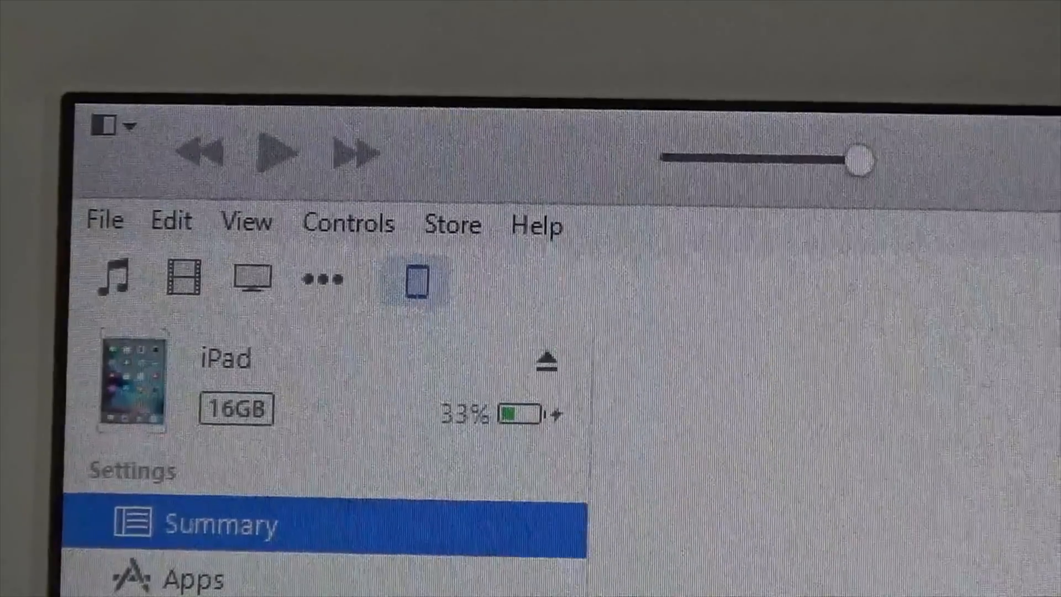